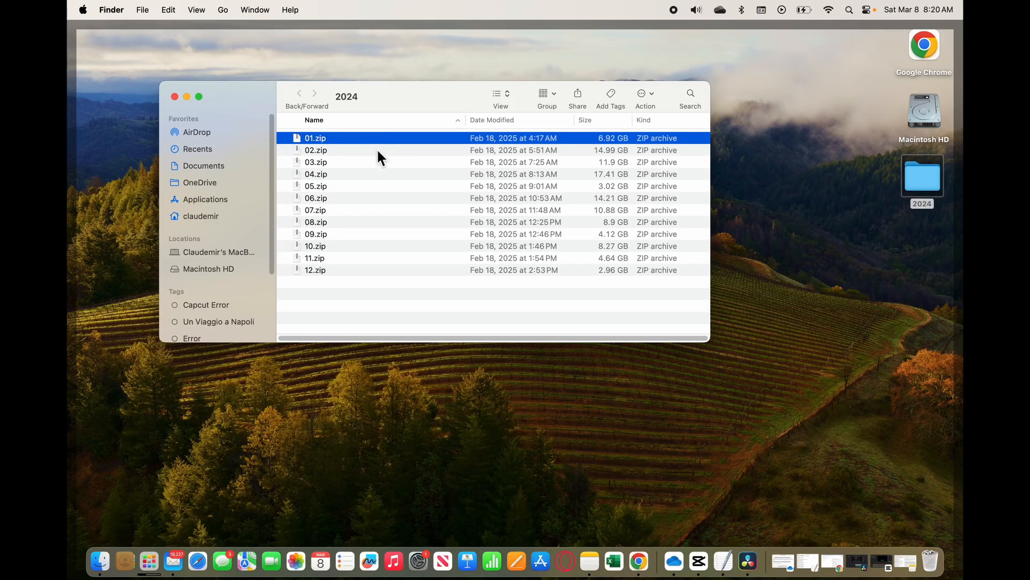
{"action": "mouse_move", "coordinate": [336, 145]}
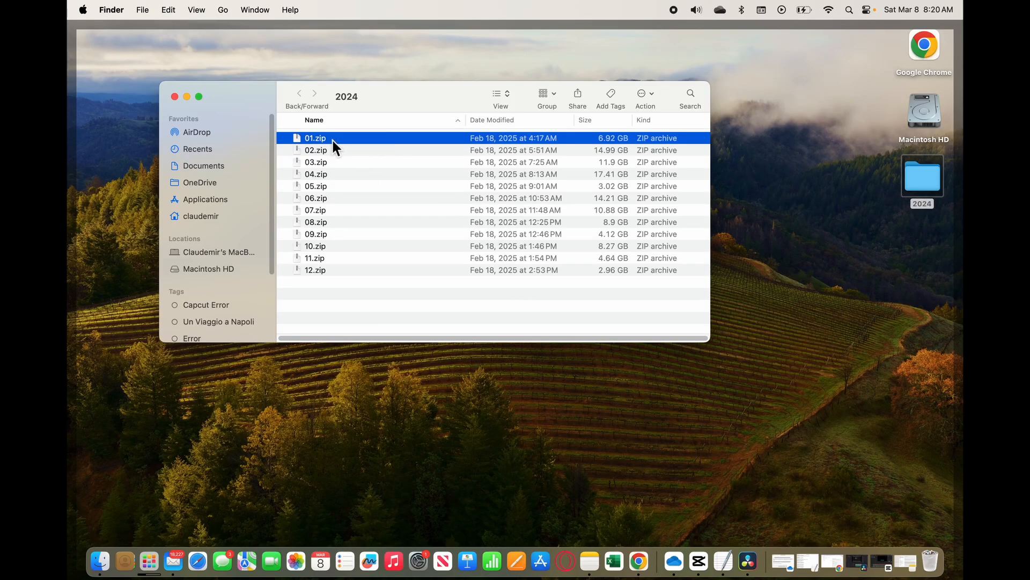
Step: Try to expand 01.zip with Archive Utility, which fails with Error 79
{"action": "double_click", "coordinate": [316, 137]}
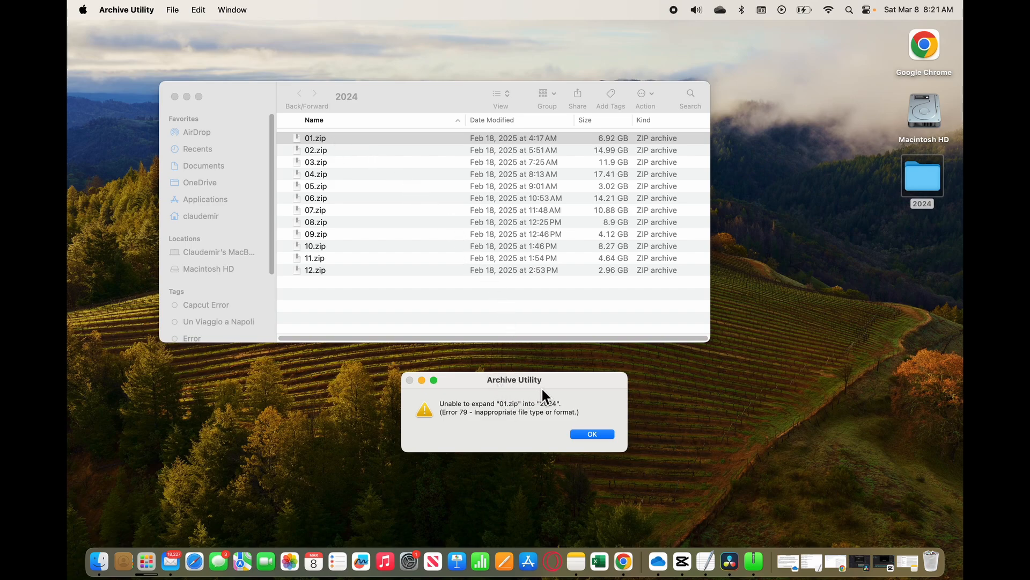
{"action": "mouse_move", "coordinate": [496, 417]}
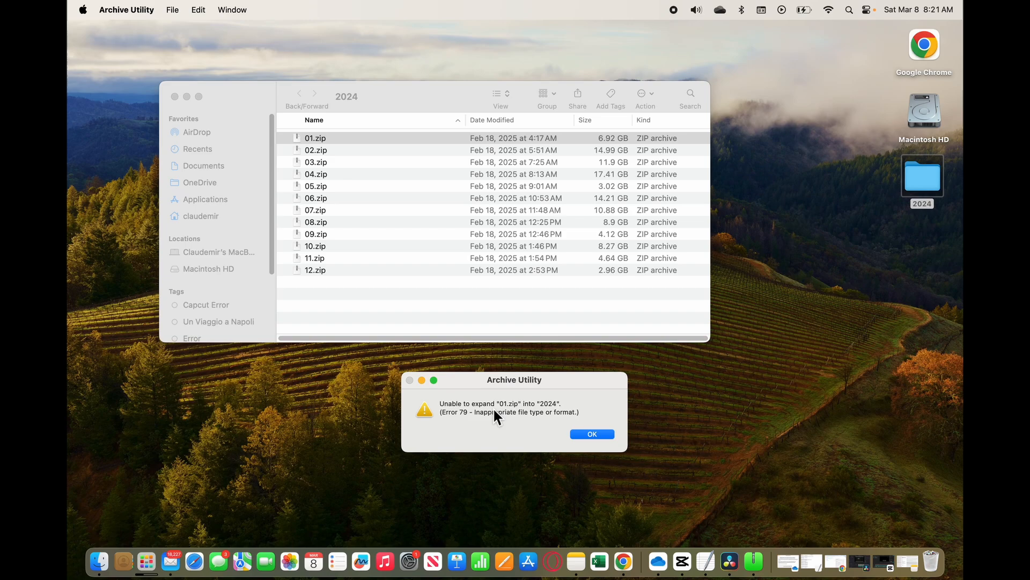
{"action": "mouse_move", "coordinate": [512, 403]}
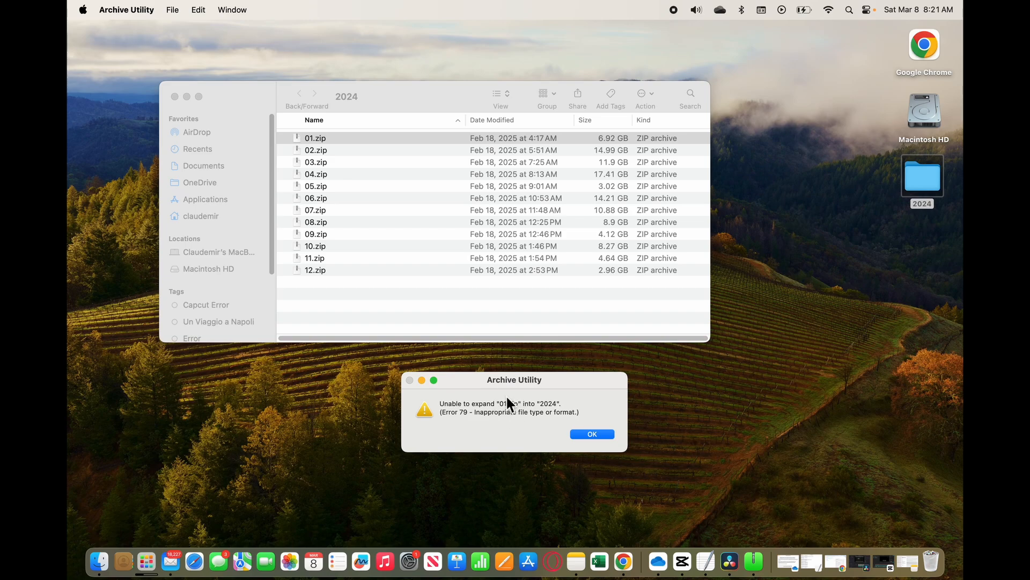
{"action": "mouse_move", "coordinate": [562, 427]}
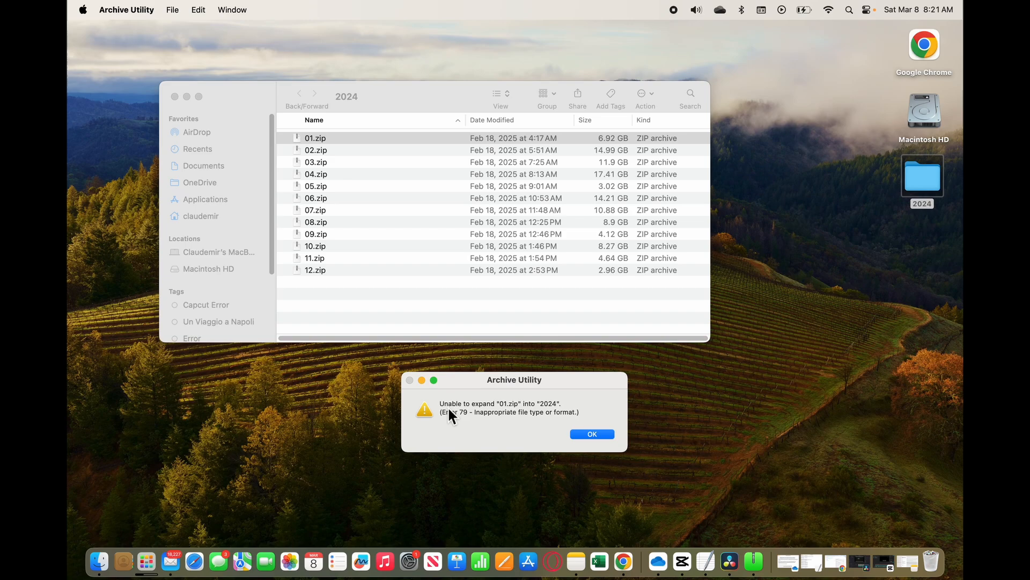
{"action": "mouse_move", "coordinate": [480, 442]}
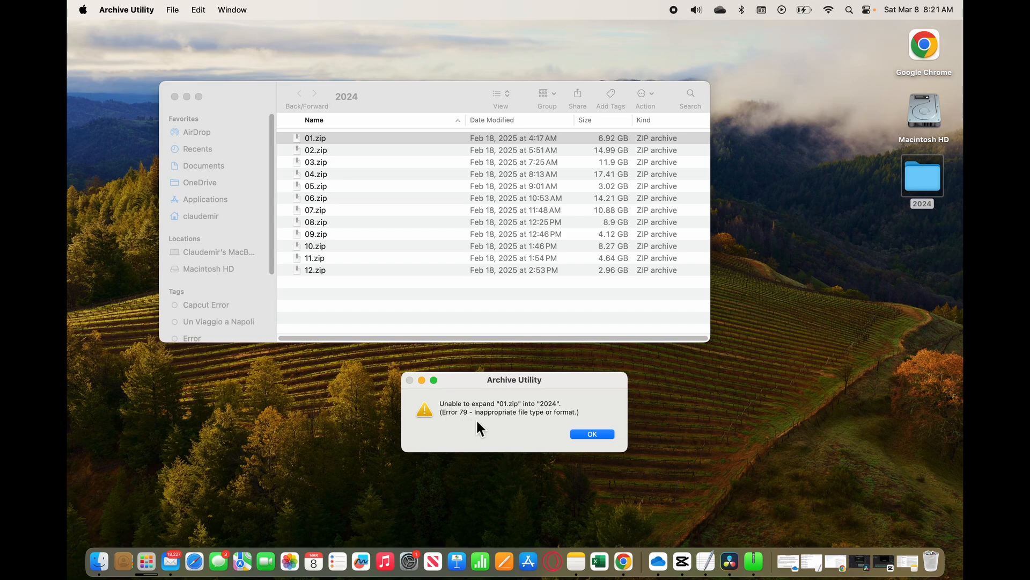
{"action": "mouse_move", "coordinate": [556, 427]}
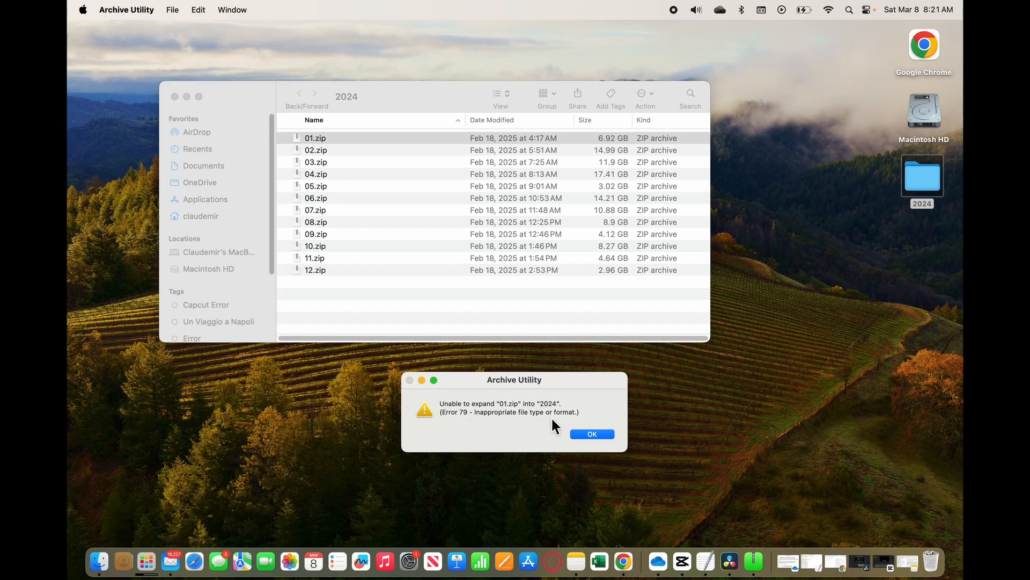
{"action": "mouse_move", "coordinate": [419, 241]}
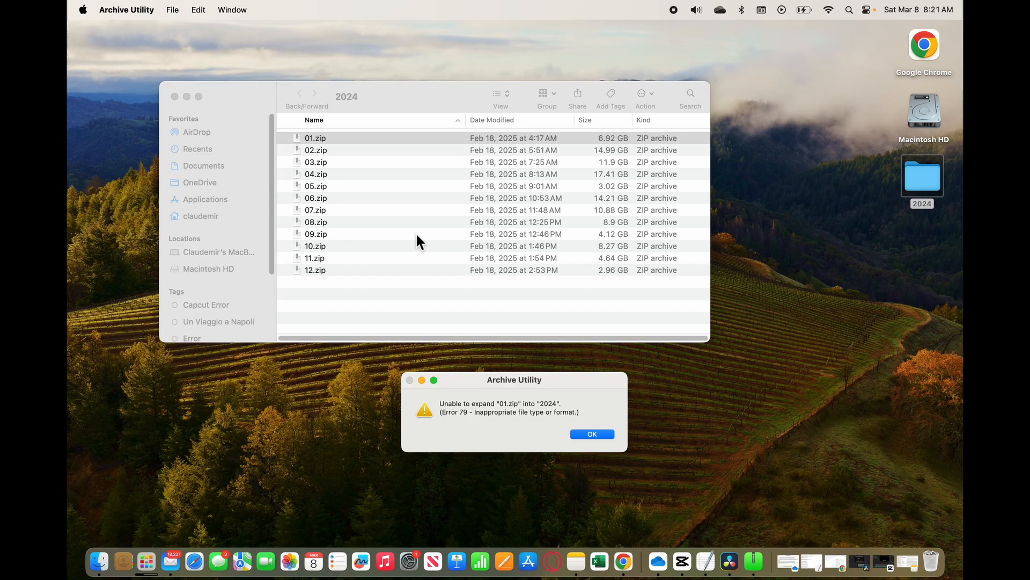
{"action": "mouse_move", "coordinate": [324, 152]}
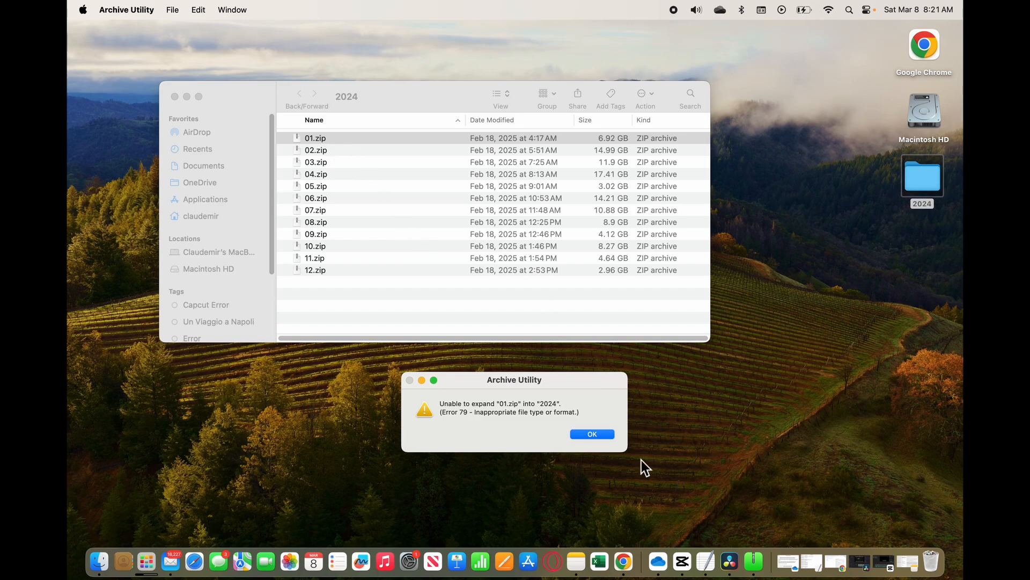
Step: Dismiss the Error 79 dialog and browse the zip archives, ending with 05.zip selected
{"action": "left_click", "coordinate": [593, 434]}
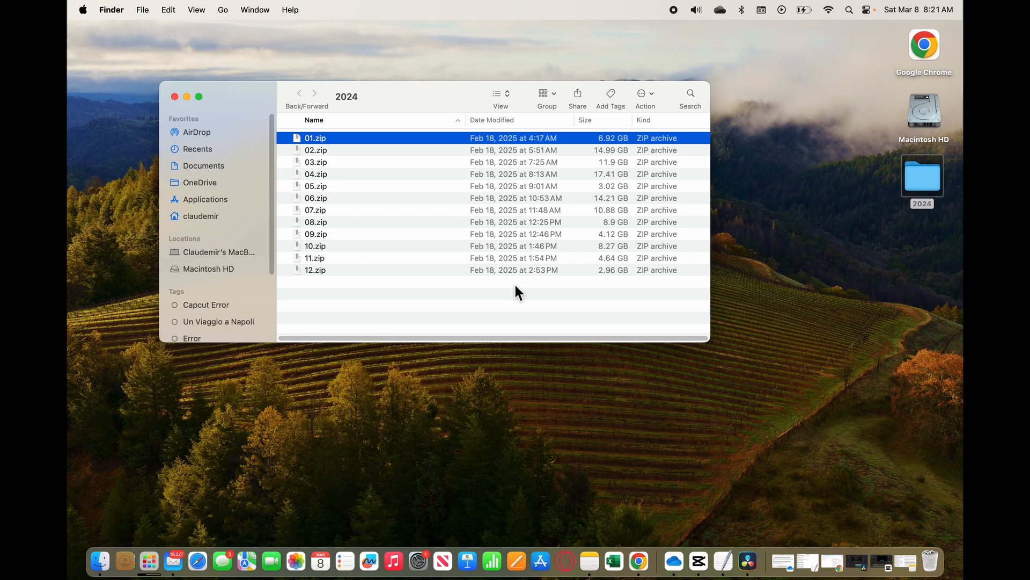
{"action": "mouse_move", "coordinate": [323, 150]}
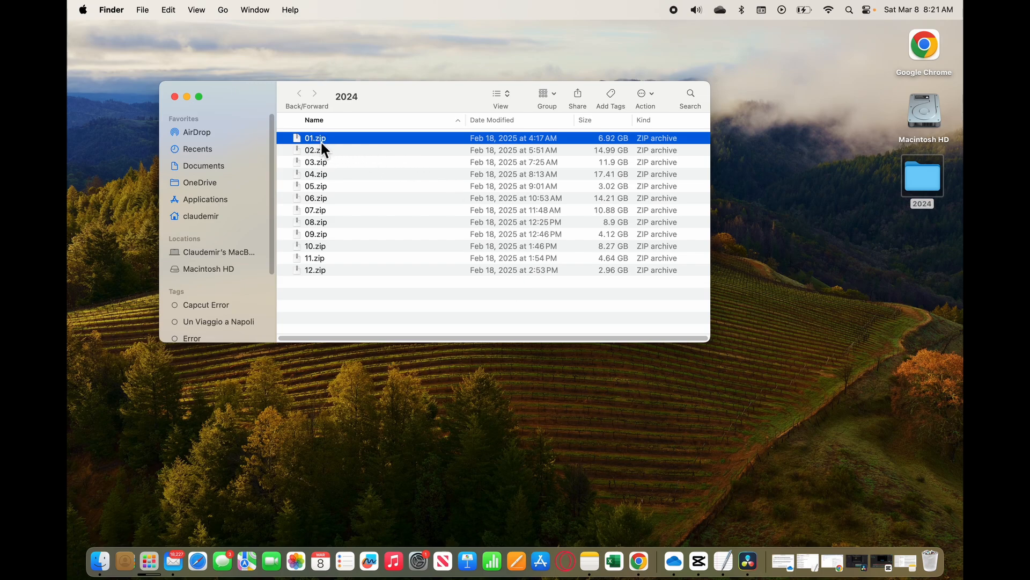
{"action": "mouse_move", "coordinate": [609, 149]}
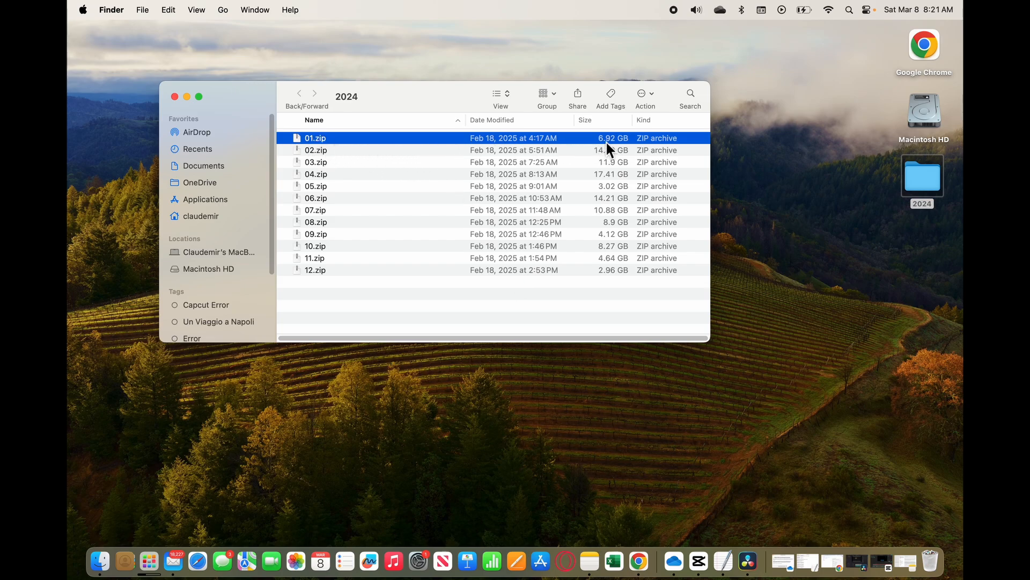
{"action": "mouse_move", "coordinate": [615, 161]}
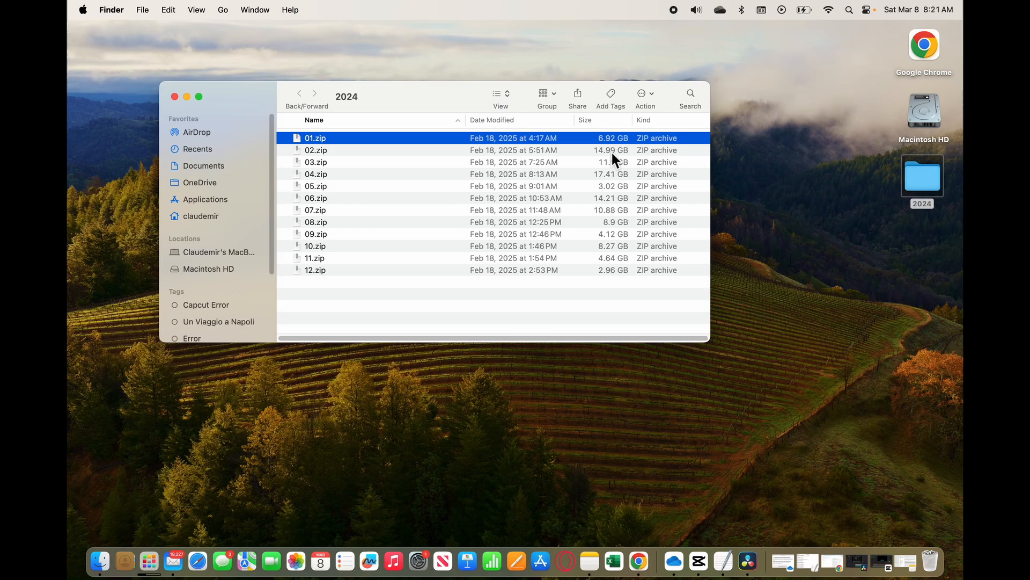
{"action": "left_click", "coordinate": [315, 149]}
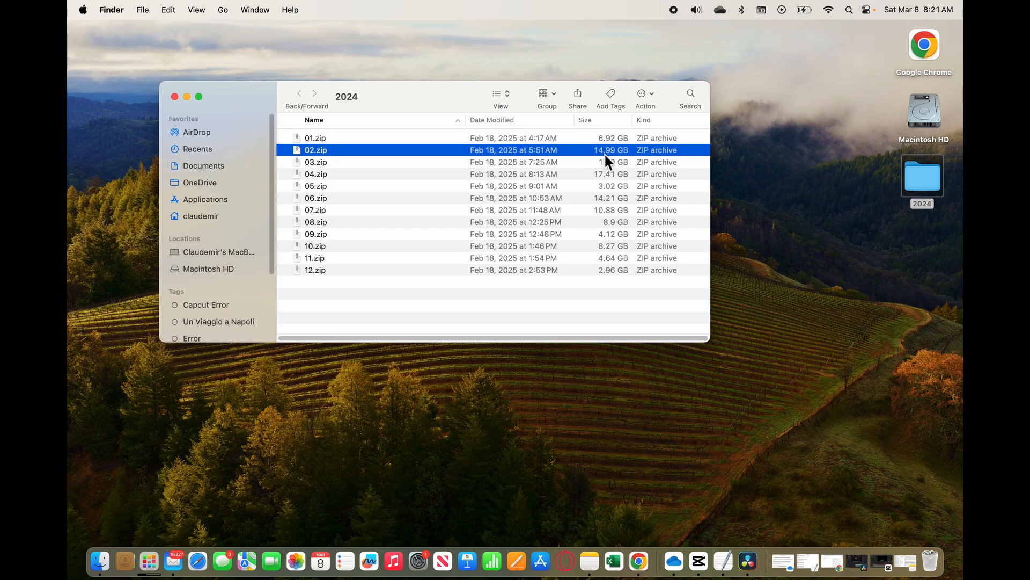
{"action": "left_click", "coordinate": [316, 186]}
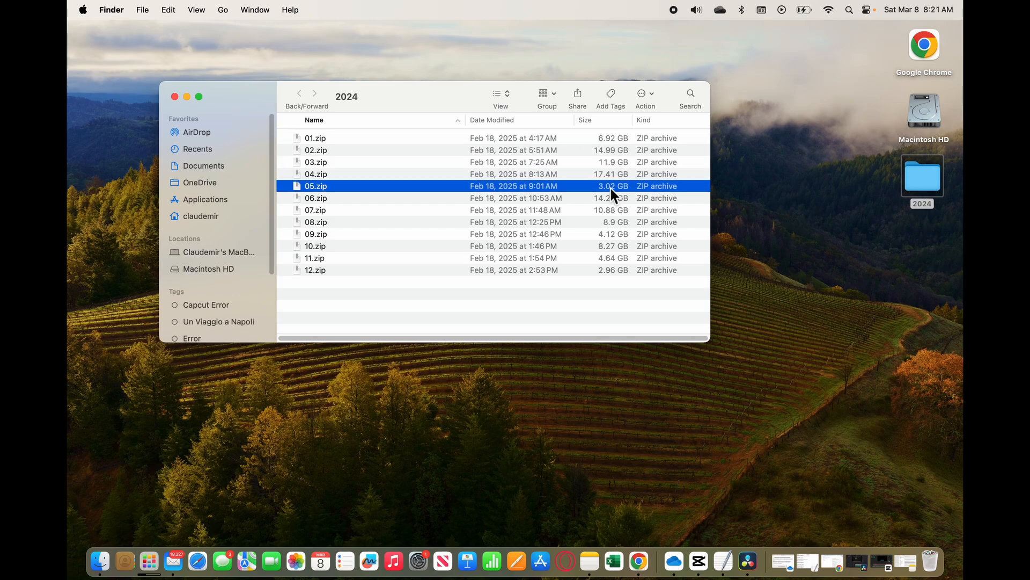
{"action": "mouse_move", "coordinate": [606, 198]}
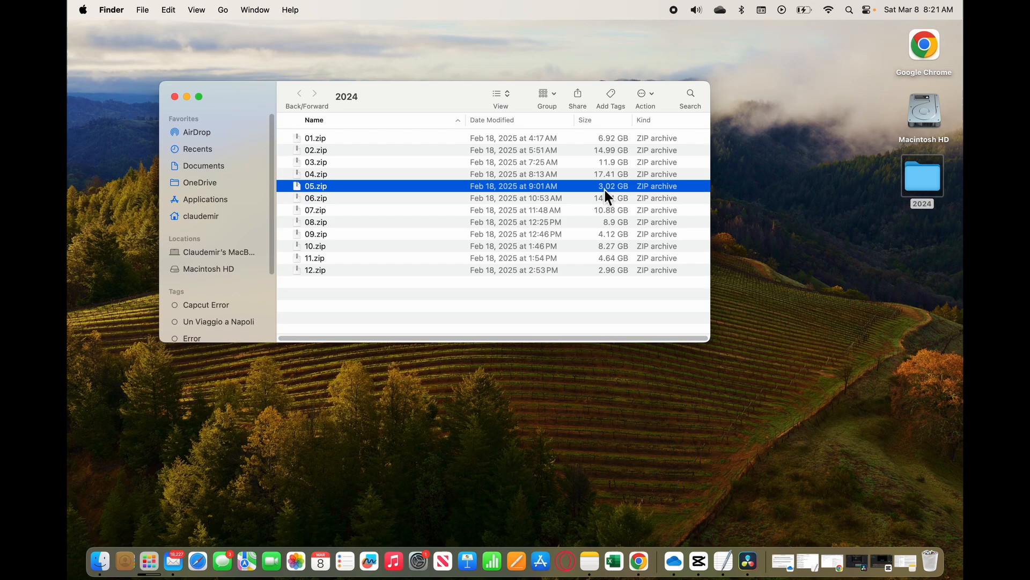
{"action": "mouse_move", "coordinate": [573, 154]}
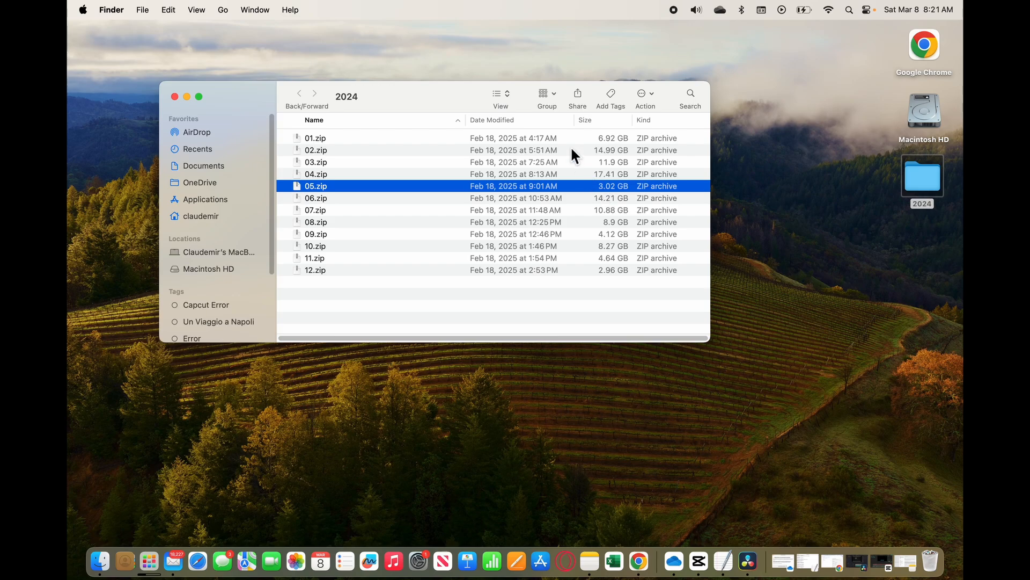
{"action": "mouse_move", "coordinate": [600, 197]}
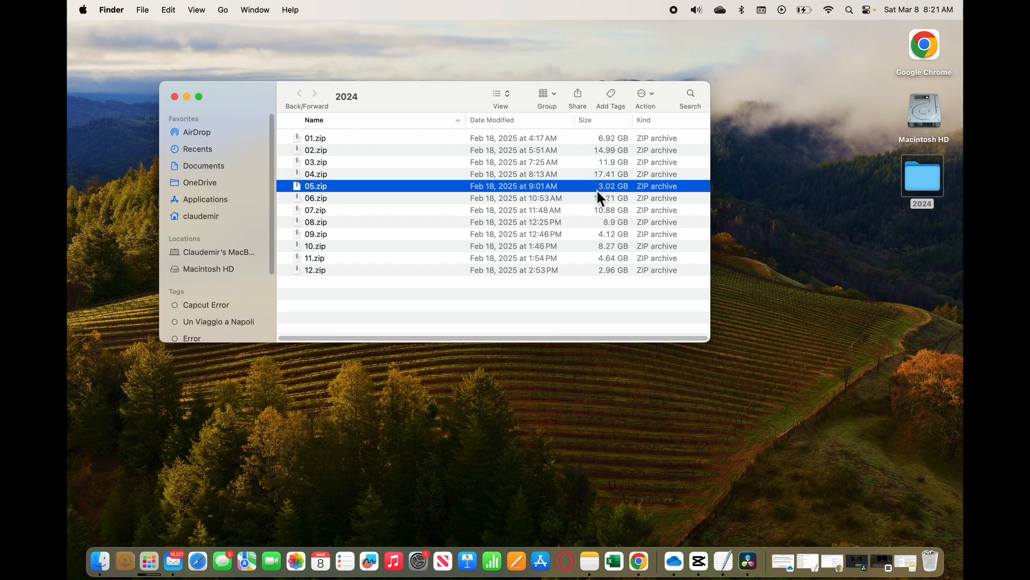
{"action": "mouse_move", "coordinate": [624, 195]}
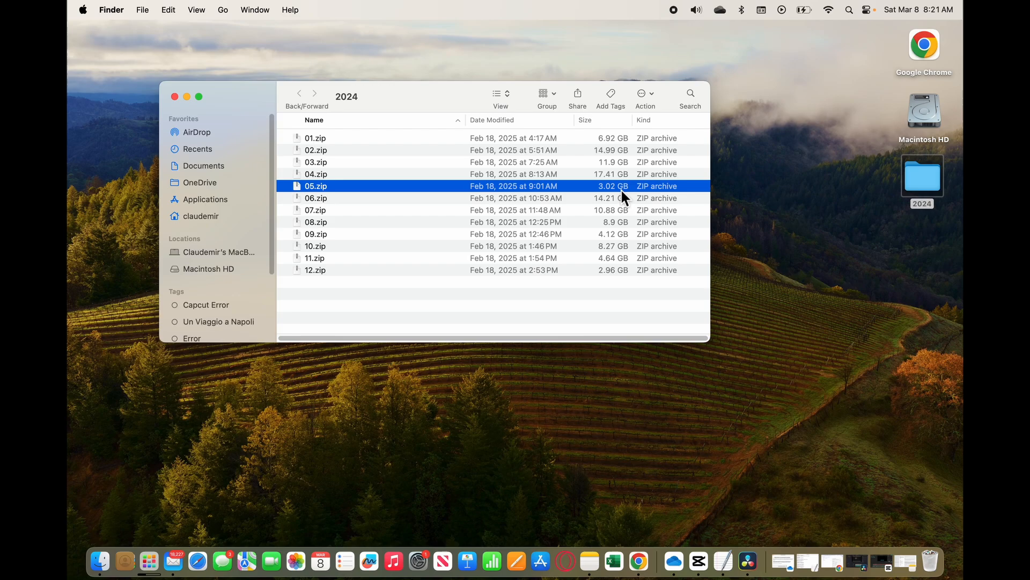
{"action": "mouse_move", "coordinate": [607, 257]}
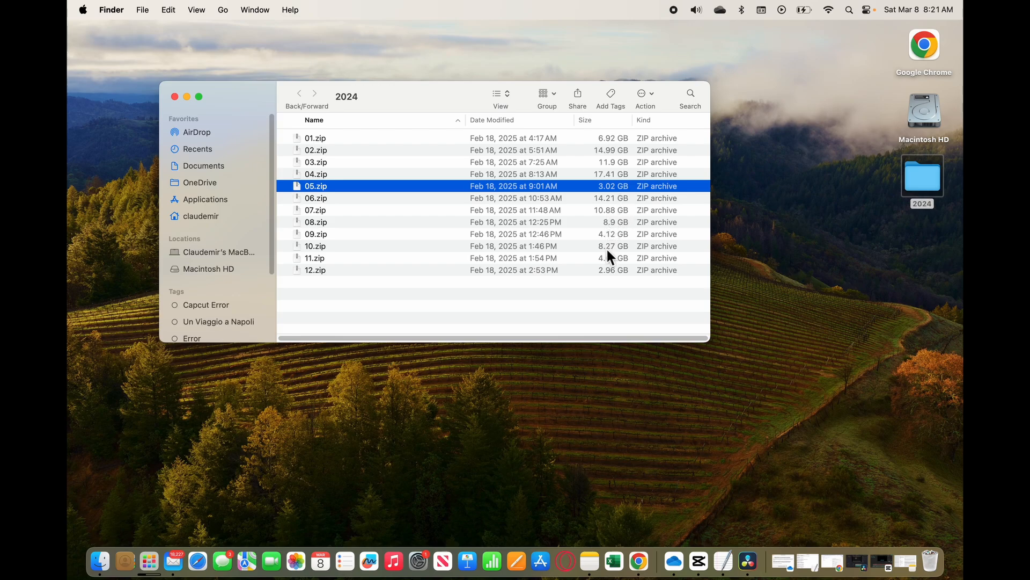
{"action": "left_click", "coordinate": [316, 234]}
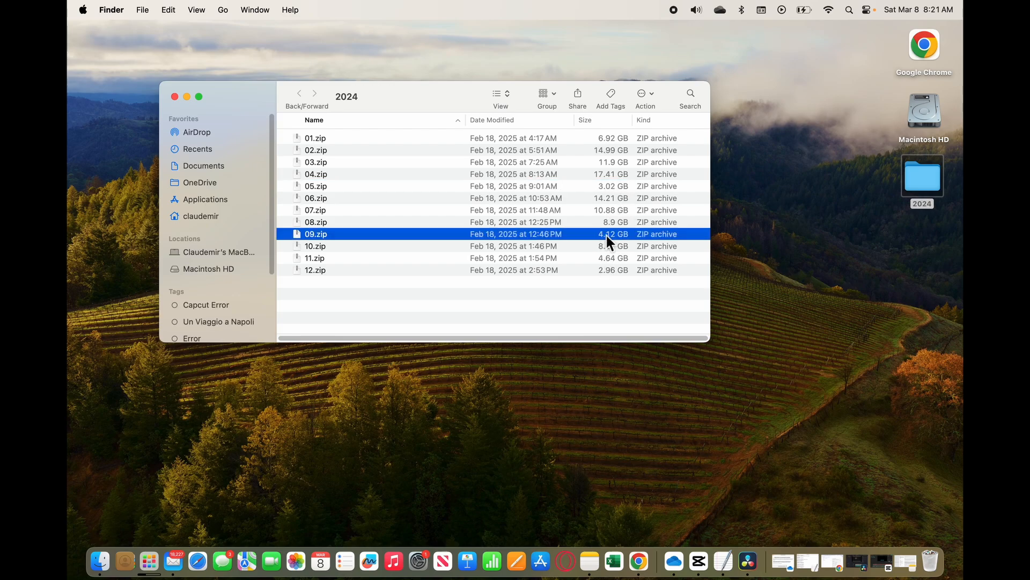
{"action": "left_click", "coordinate": [315, 185]}
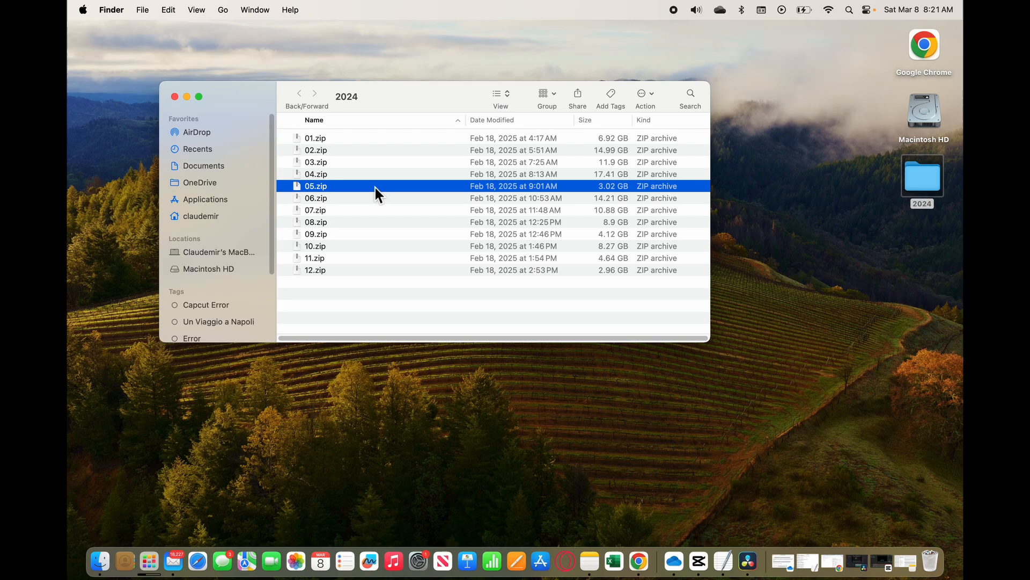
Step: Extract 05.zip and 09.zip into folders 05 and 09, then select 11.zip
{"action": "double_click", "coordinate": [316, 186]}
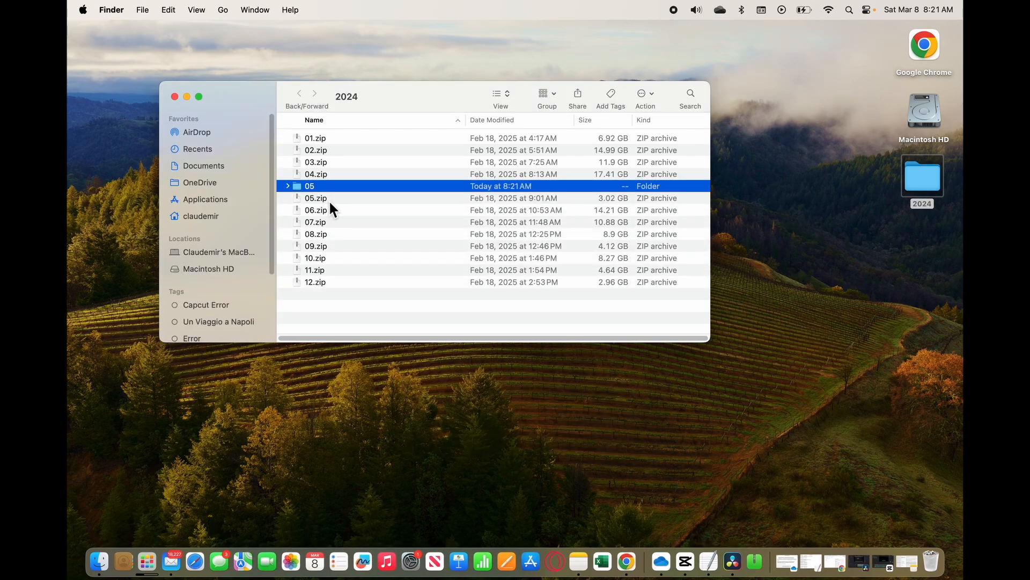
{"action": "left_click", "coordinate": [288, 185]}
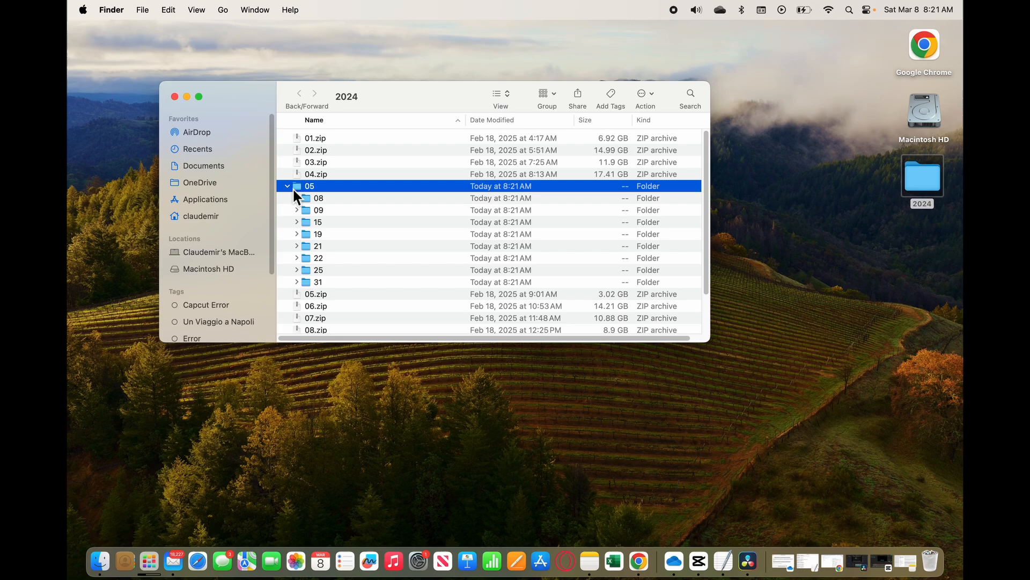
{"action": "mouse_move", "coordinate": [321, 206]}
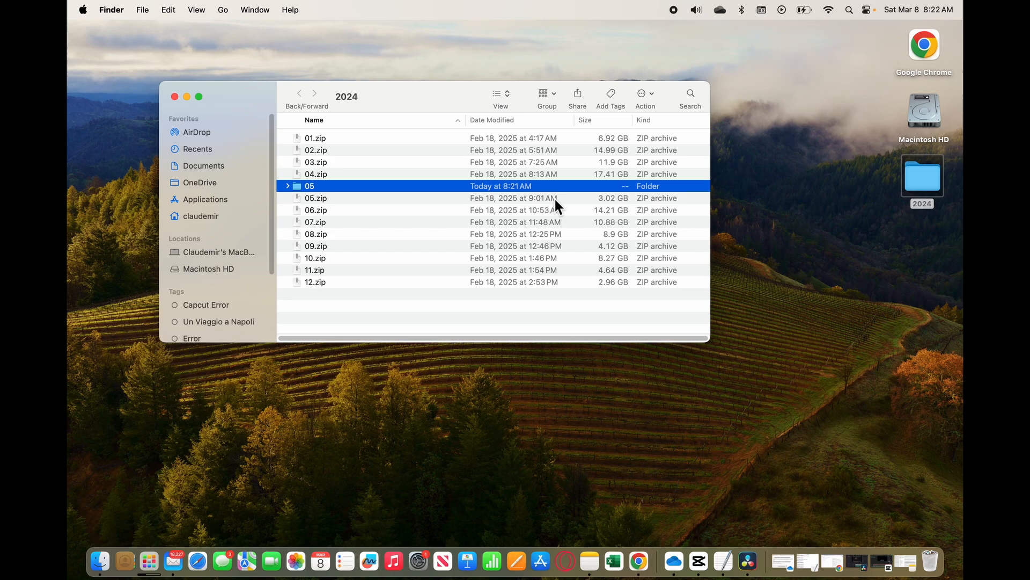
{"action": "mouse_move", "coordinate": [606, 238]}
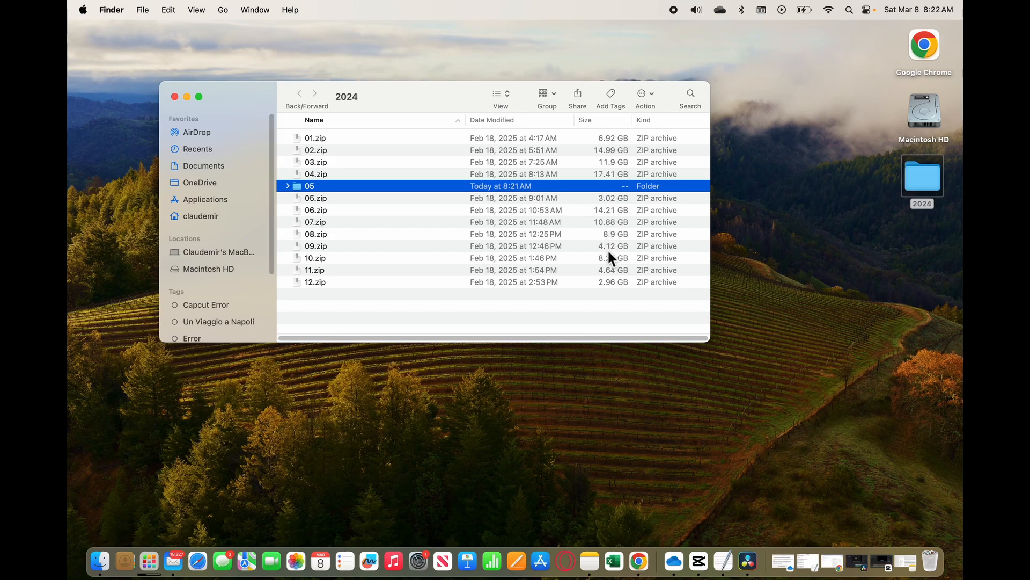
{"action": "double_click", "coordinate": [316, 245]}
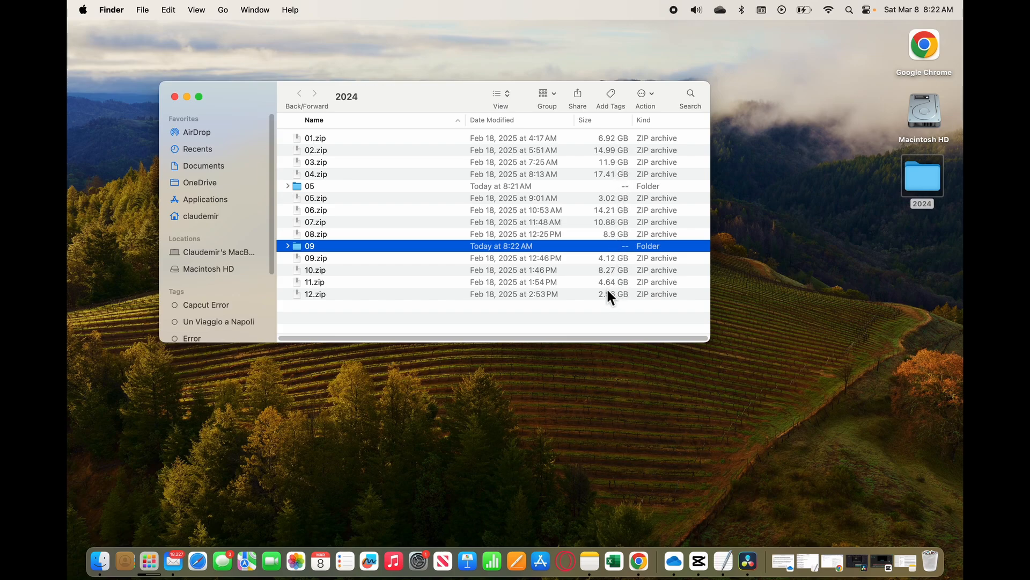
{"action": "left_click", "coordinate": [314, 281]}
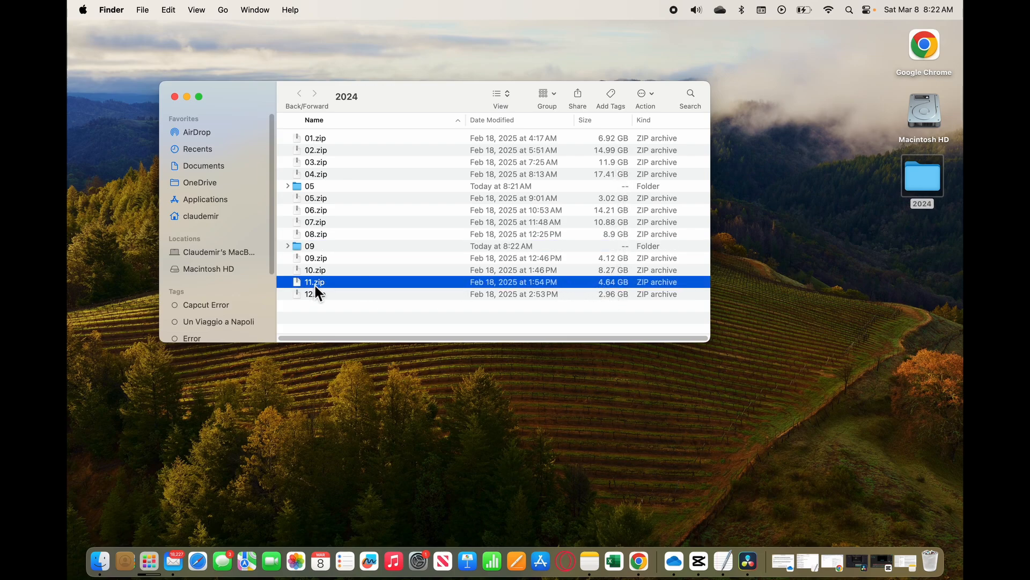
{"action": "double_click", "coordinate": [315, 281]}
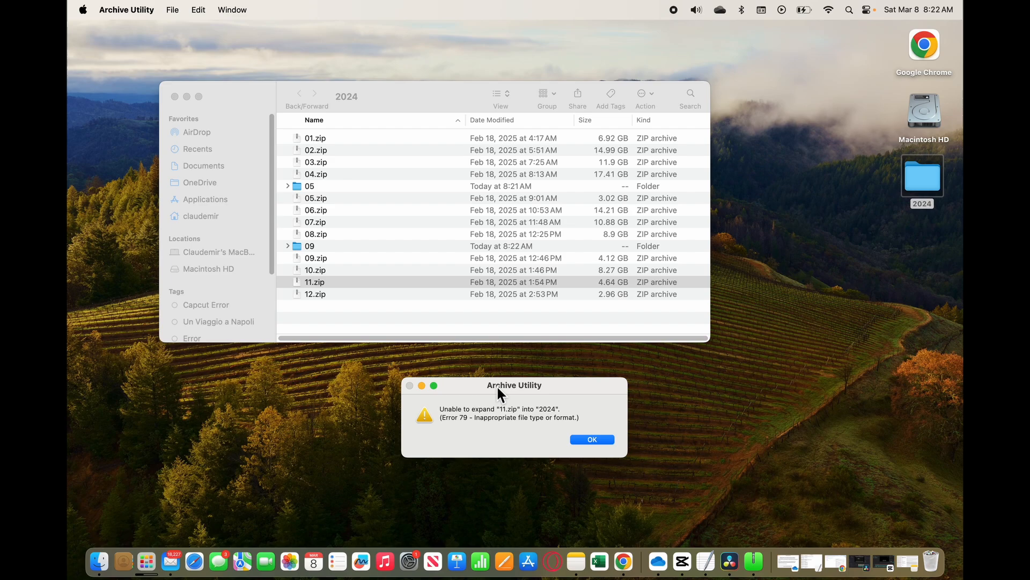
{"action": "mouse_move", "coordinate": [497, 422]}
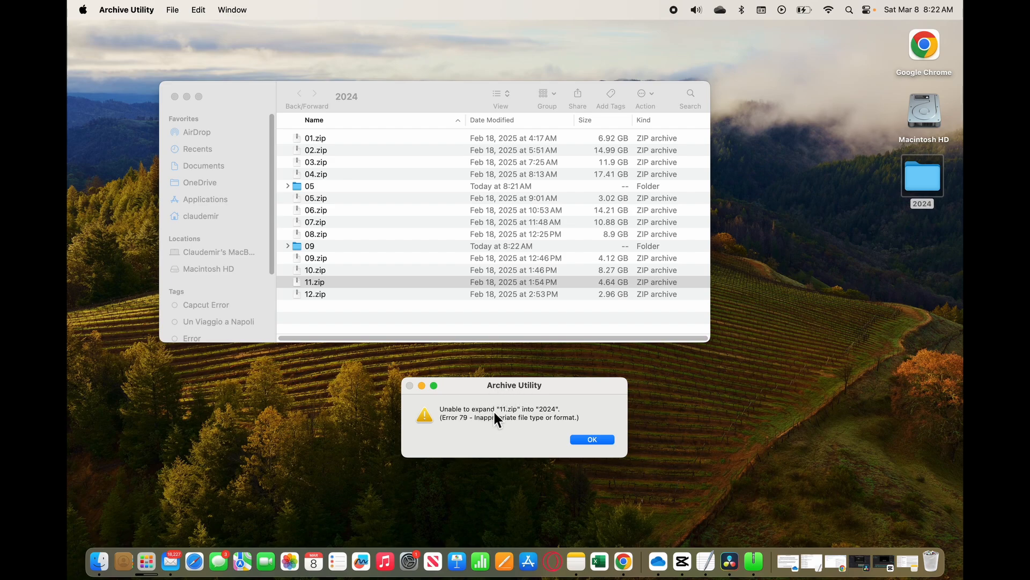
{"action": "mouse_move", "coordinate": [472, 432]}
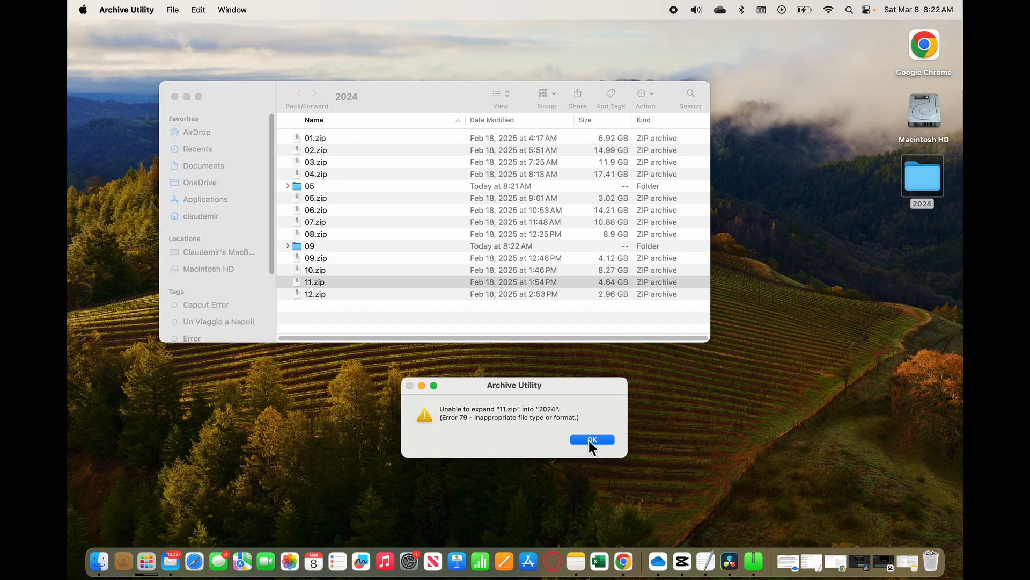
{"action": "left_click", "coordinate": [593, 439]}
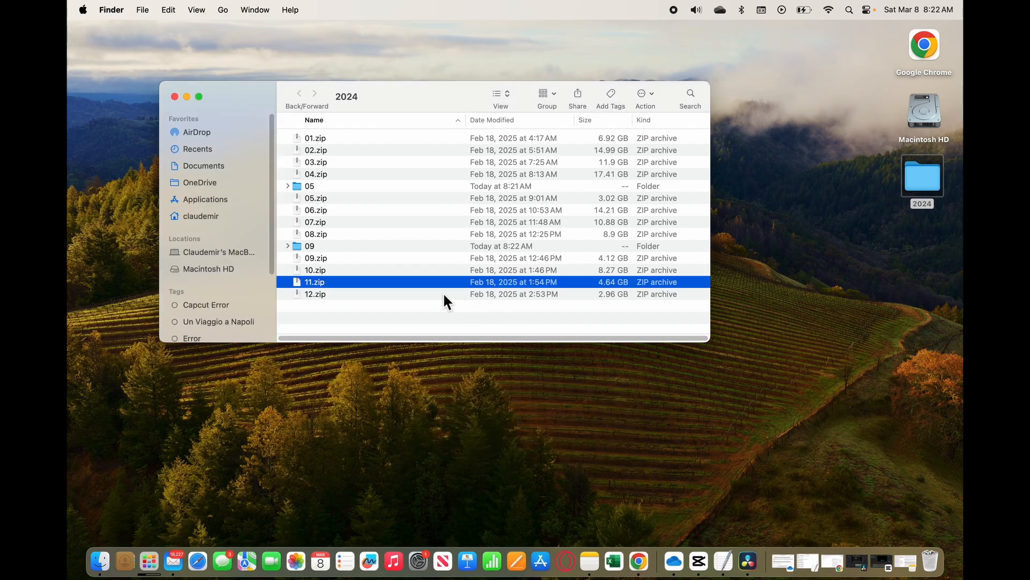
{"action": "mouse_move", "coordinate": [335, 296]}
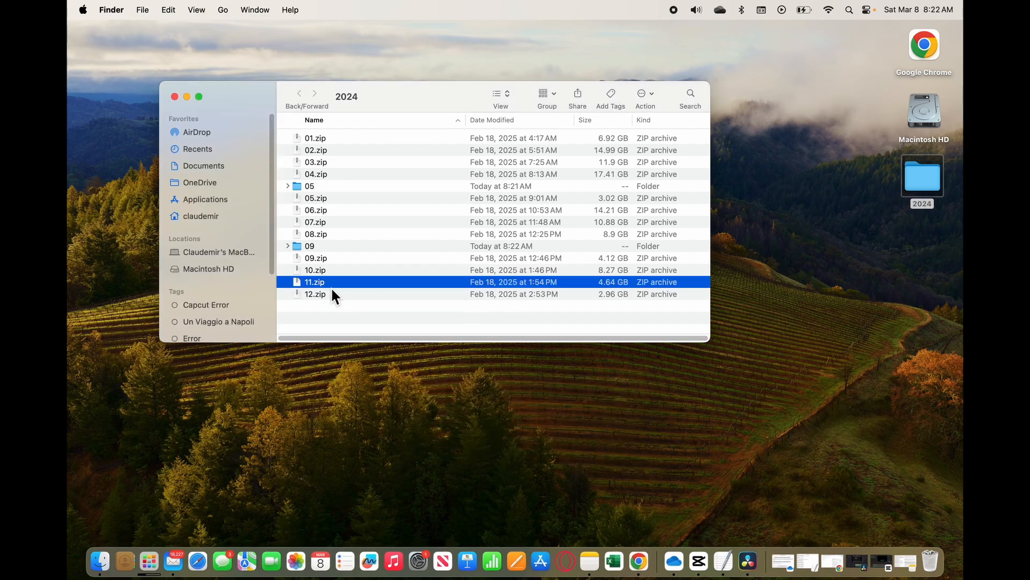
{"action": "mouse_move", "coordinate": [320, 291]}
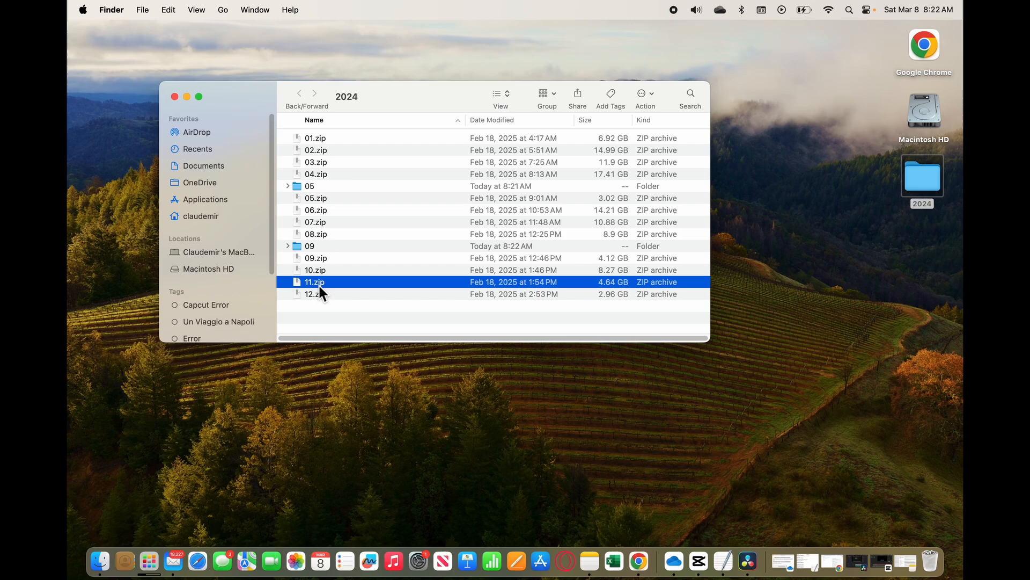
Step: Extract 11.zip into a new 11 folder using Open With > The Unarchiver
{"action": "right_click", "coordinate": [315, 281]}
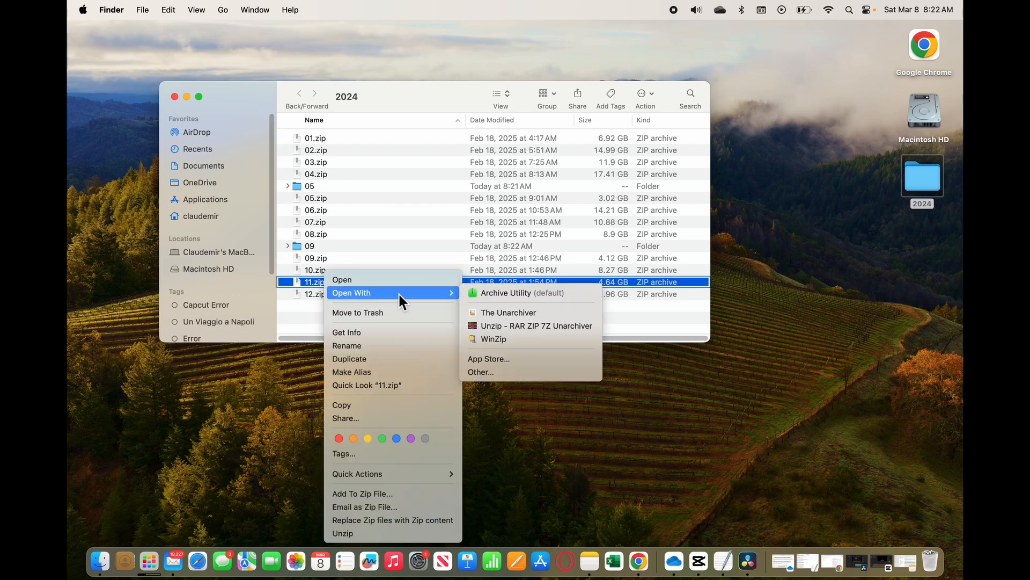
{"action": "mouse_move", "coordinate": [487, 318]}
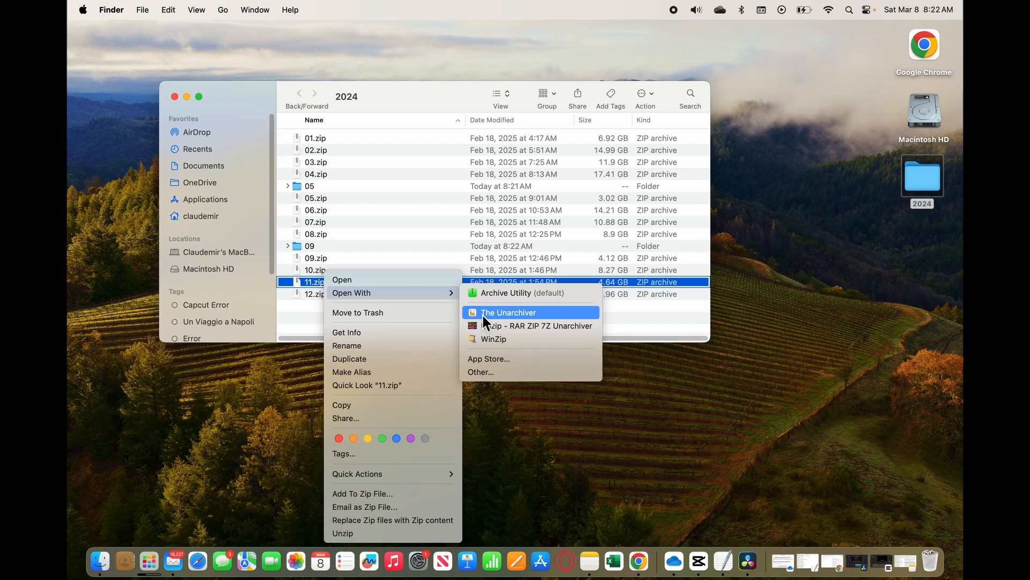
{"action": "left_click", "coordinate": [508, 312]}
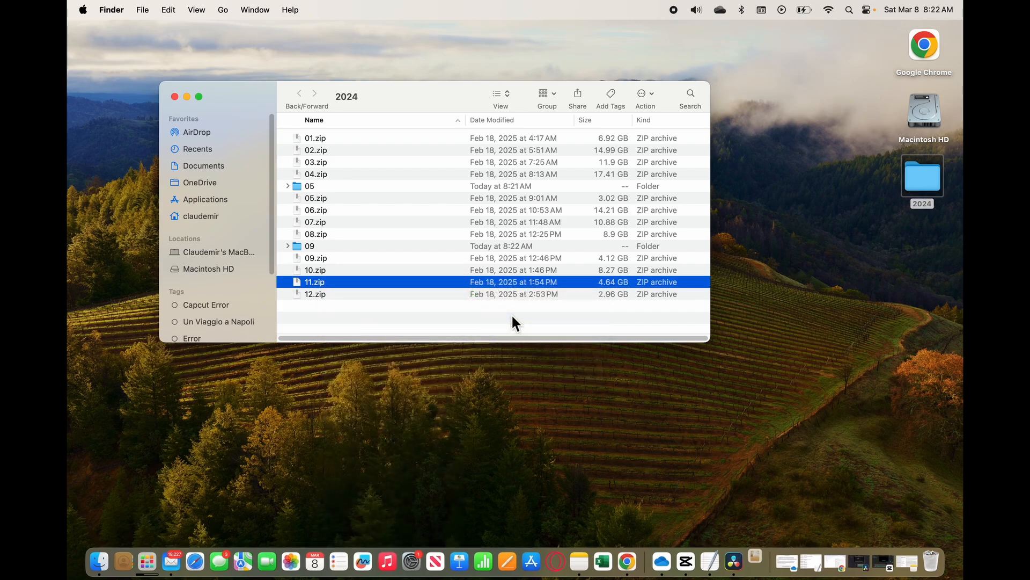
{"action": "double_click", "coordinate": [314, 281]}
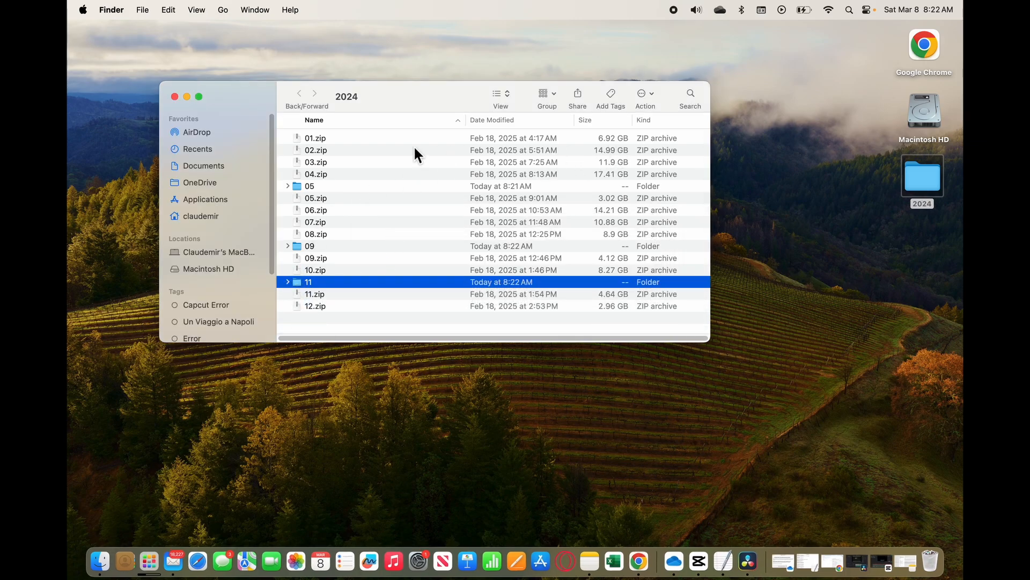
Step: Extract 01.zip into a new 01 folder with The Unarchiver, dismissing its survey prompt
{"action": "right_click", "coordinate": [316, 137]}
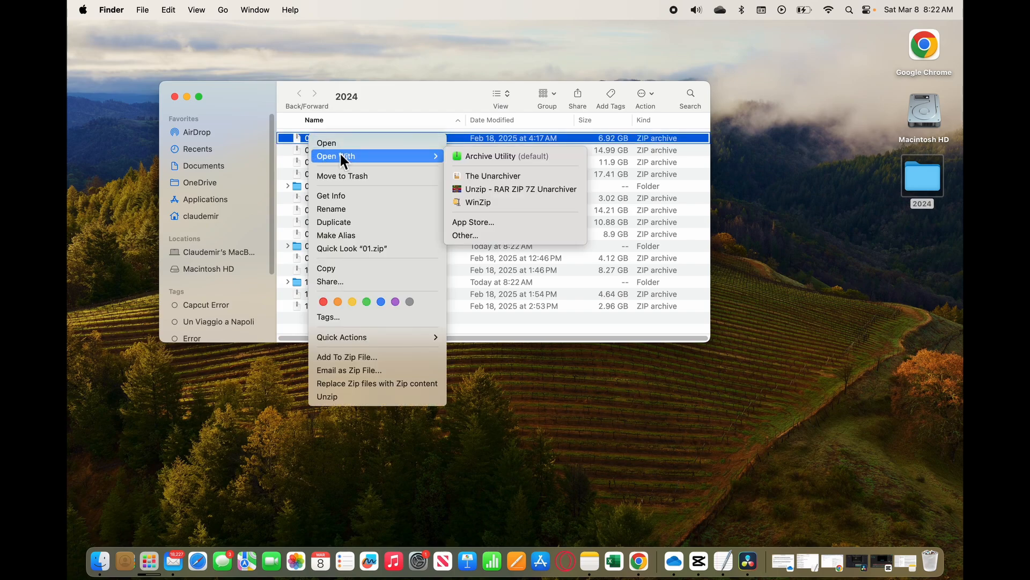
{"action": "left_click", "coordinate": [493, 176]}
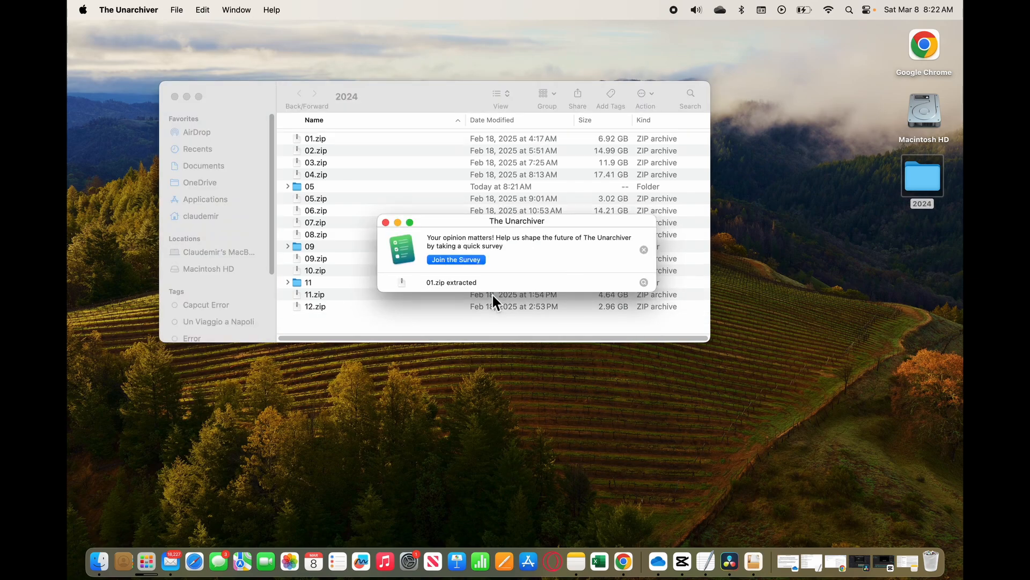
{"action": "left_click", "coordinate": [643, 249]}
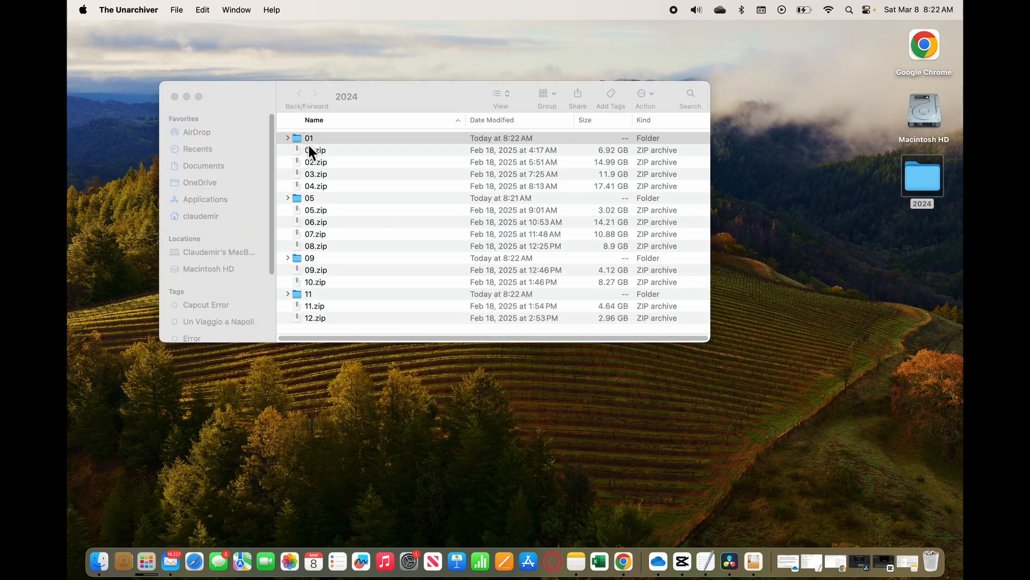
{"action": "left_click", "coordinate": [309, 138]}
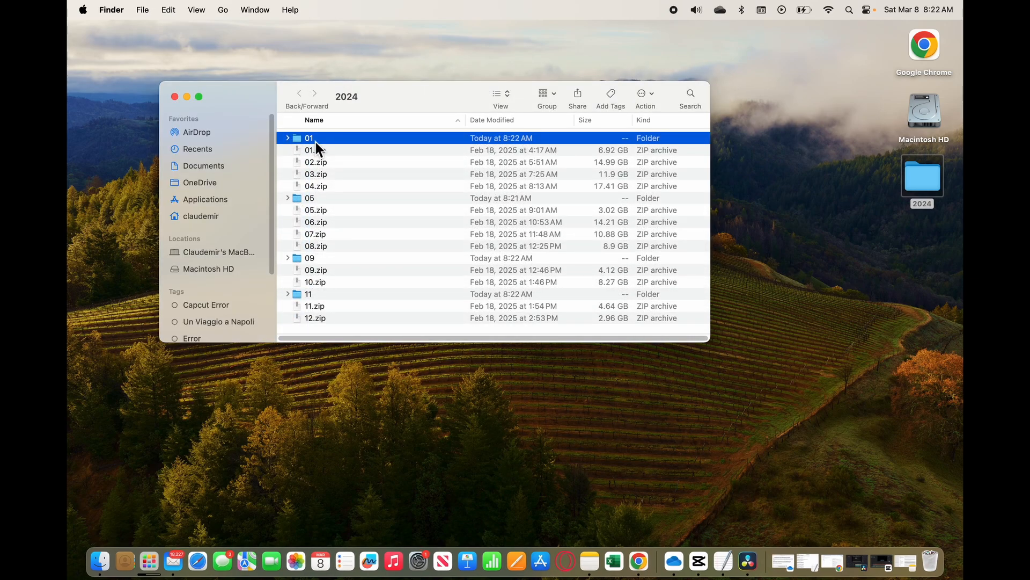
{"action": "mouse_move", "coordinate": [540, 565]}
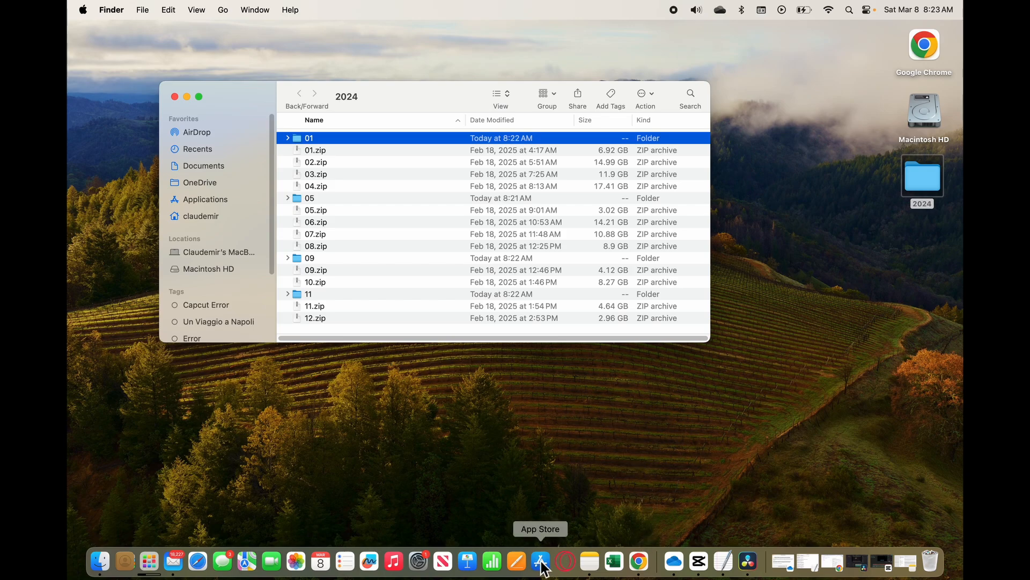
Step: Search the App Store for 'the unarchiver', showing The Unarchiver as the first result
{"action": "left_click", "coordinate": [540, 562]}
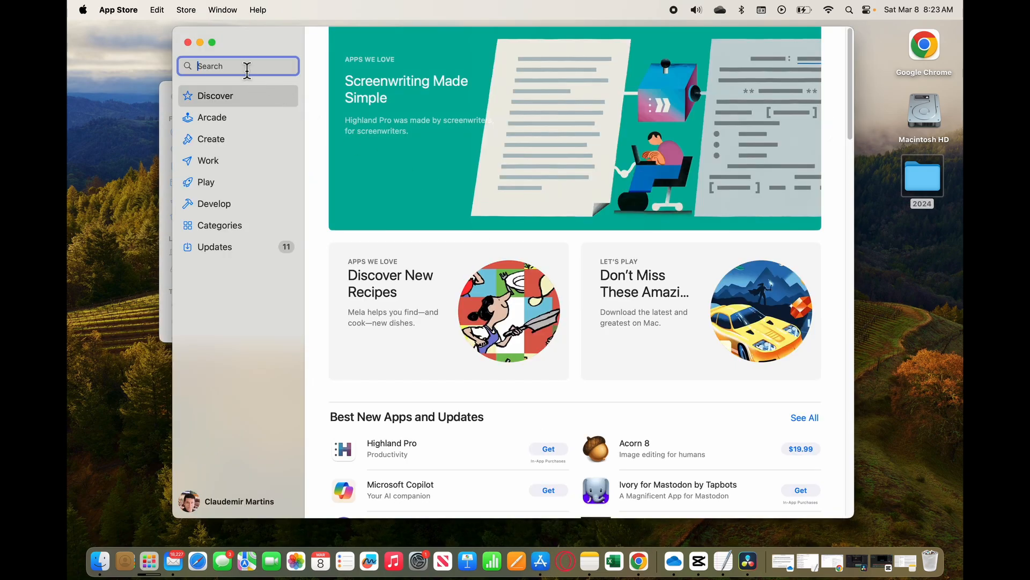
{"action": "type", "text": "Una"}
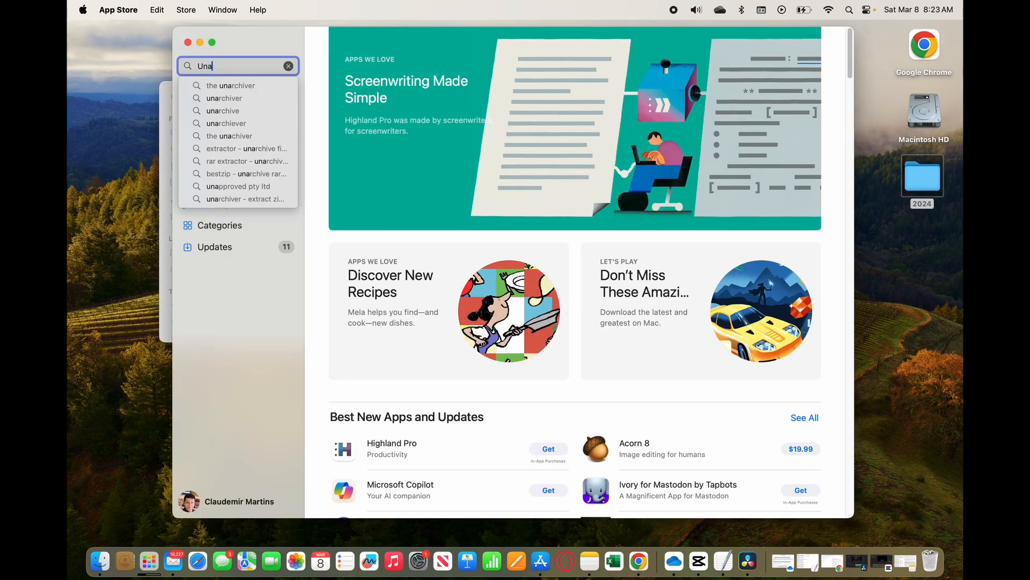
{"action": "left_click", "coordinate": [230, 86]}
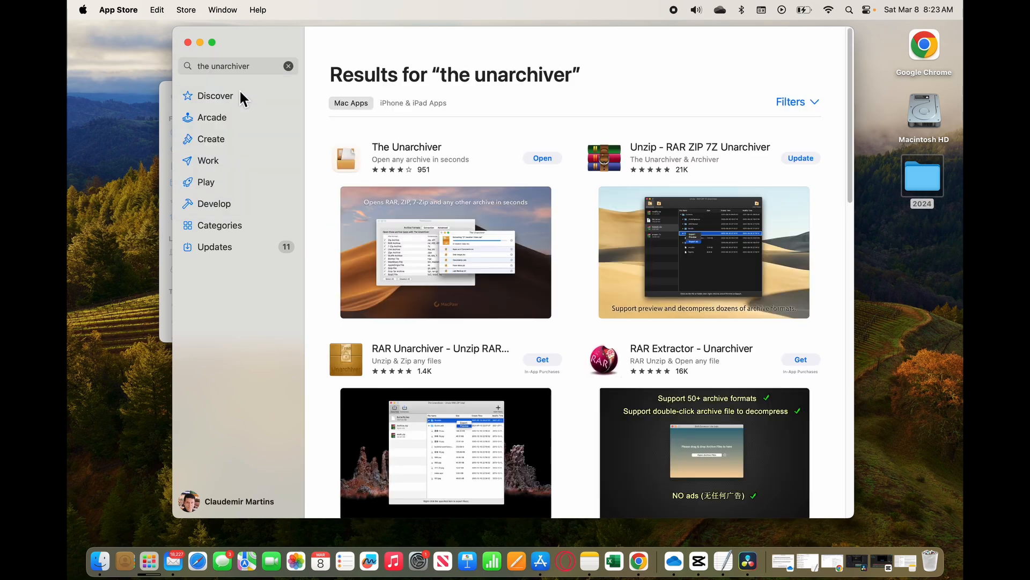
{"action": "mouse_move", "coordinate": [446, 213]}
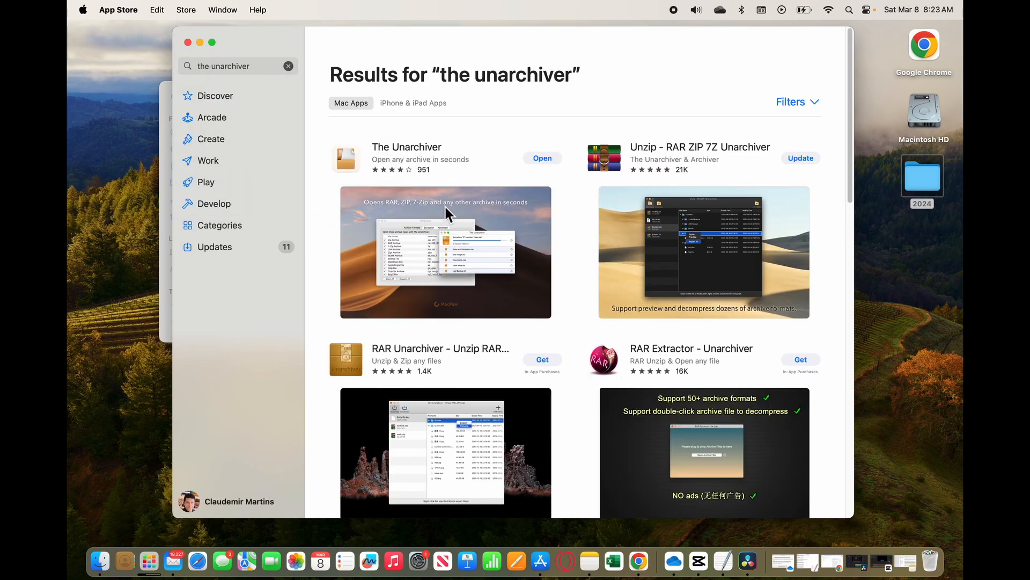
{"action": "mouse_move", "coordinate": [235, 39]}
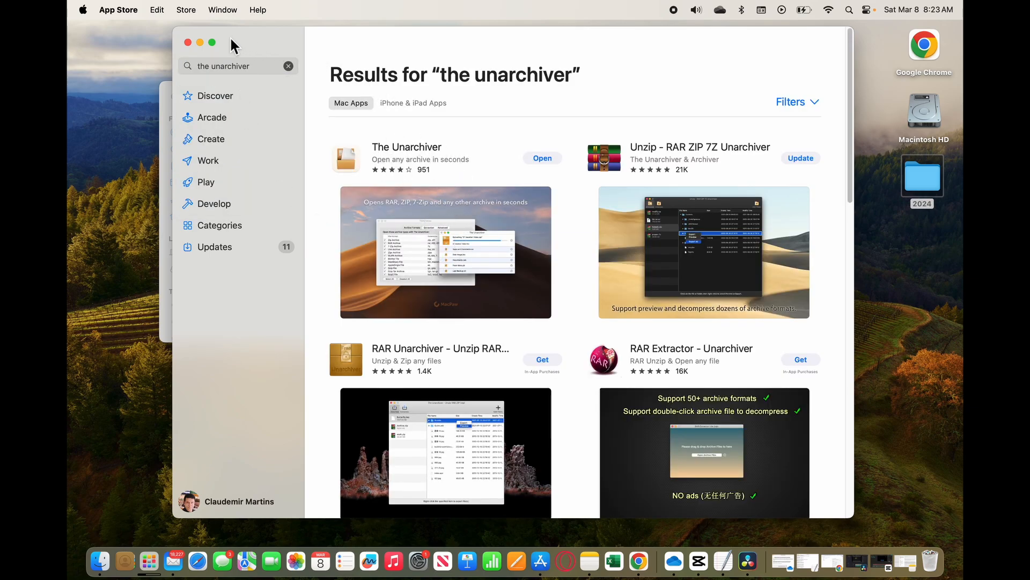